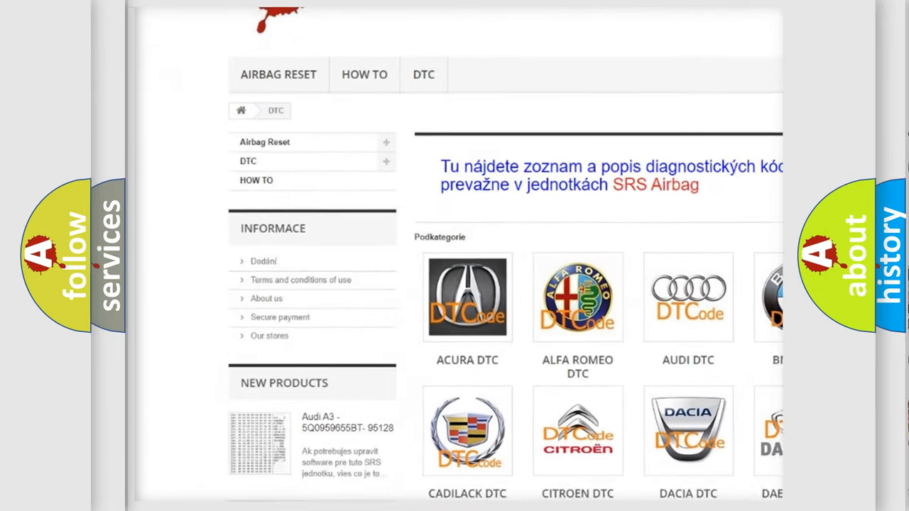
Scroll down past the brand logos to the listing of B-series trouble codes
scroll(down, 3)
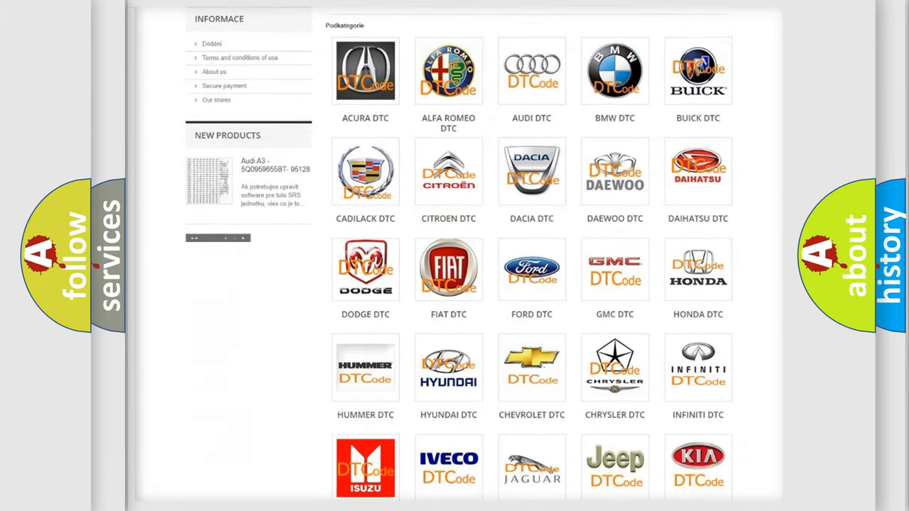
scroll(down, 3)
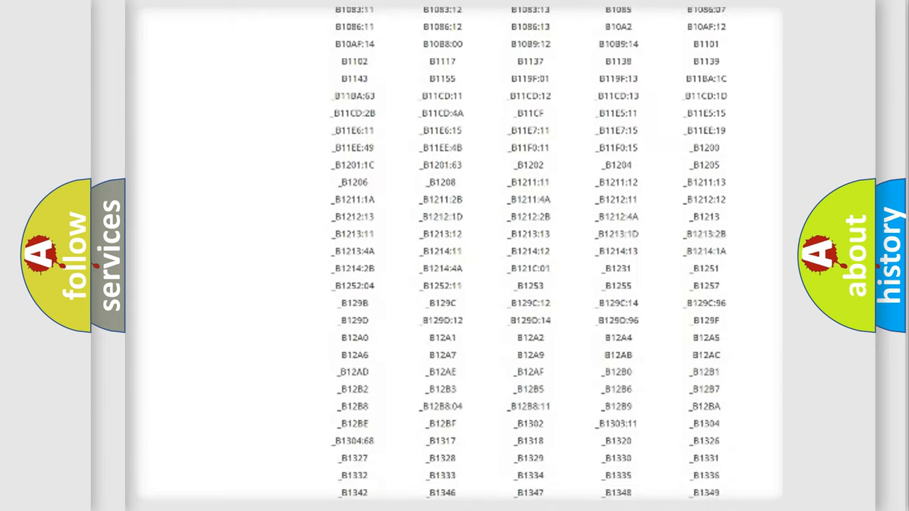
scroll(down, 3)
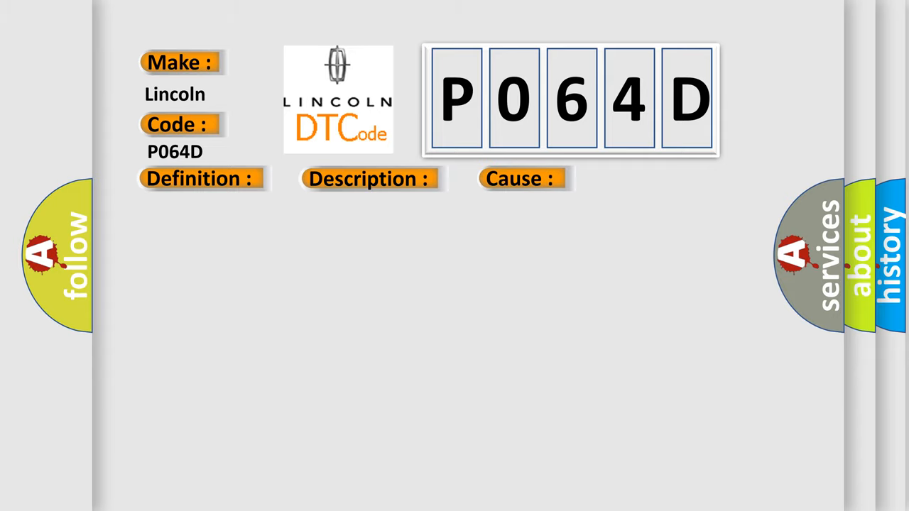
Reveal the P064D definition text: CAN communication system
click(199, 179)
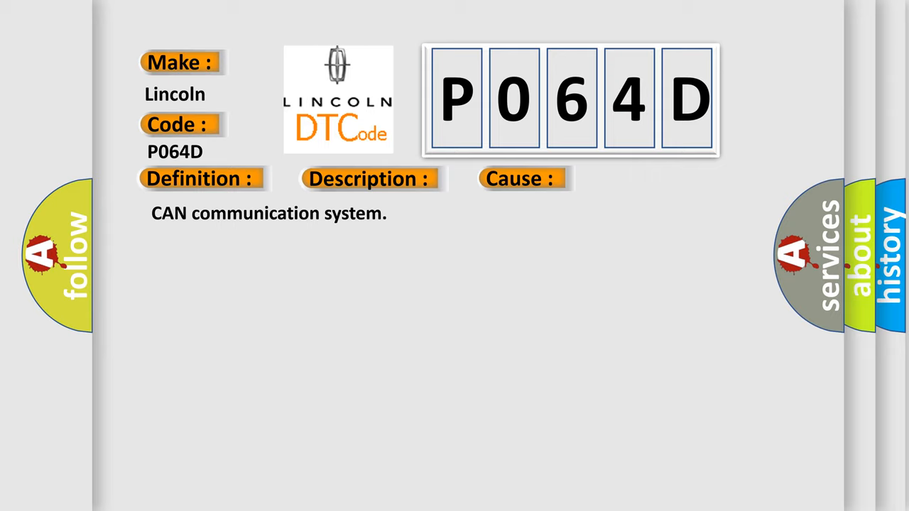